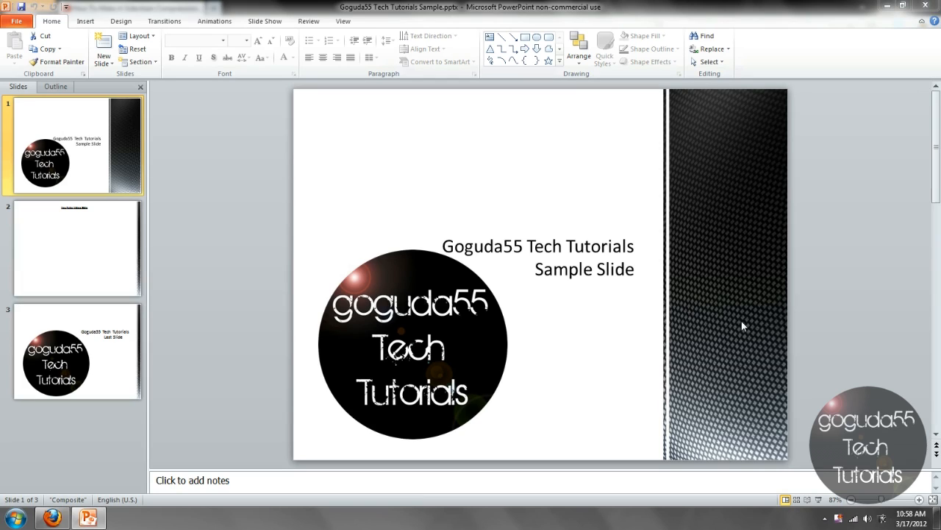
mouse_move(635, 281)
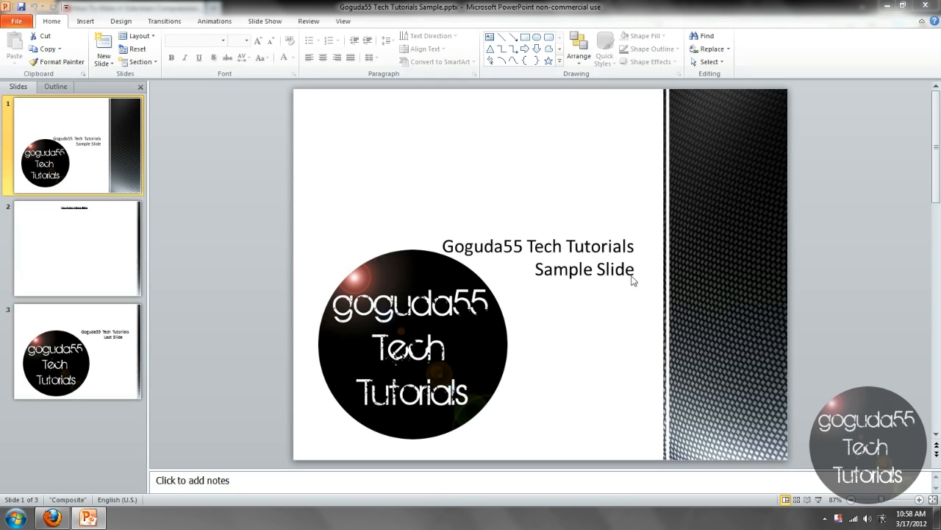
mouse_move(182, 363)
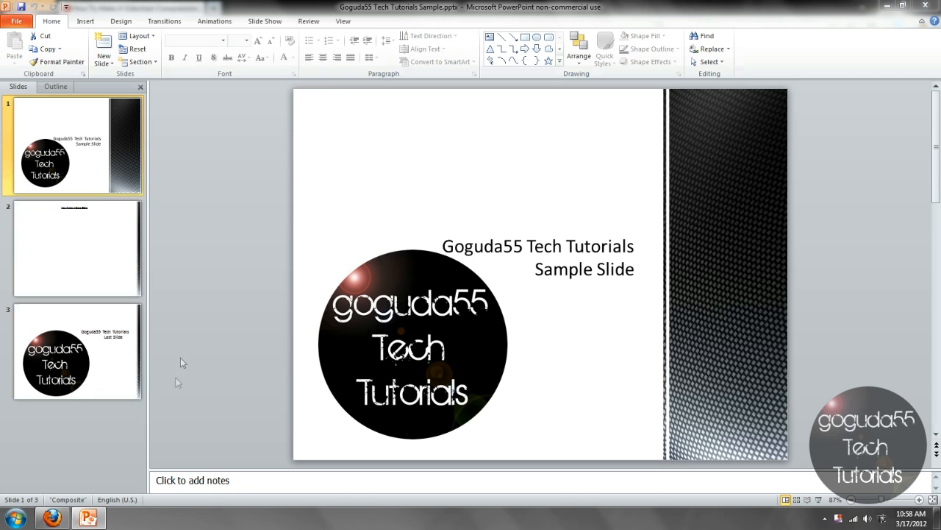
Select the slide 2 thumbnail, 'YouTube Video Slide', in the Slides pane
left_click(76, 248)
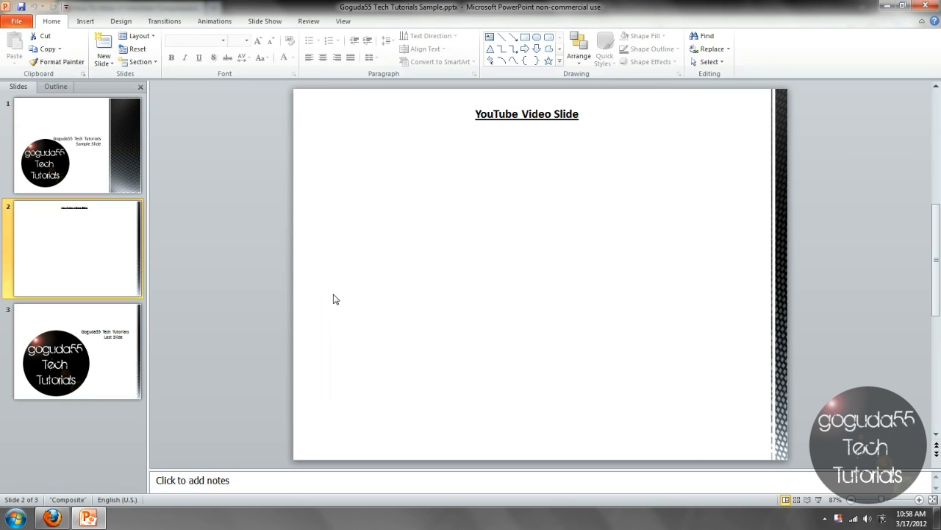
mouse_move(311, 225)
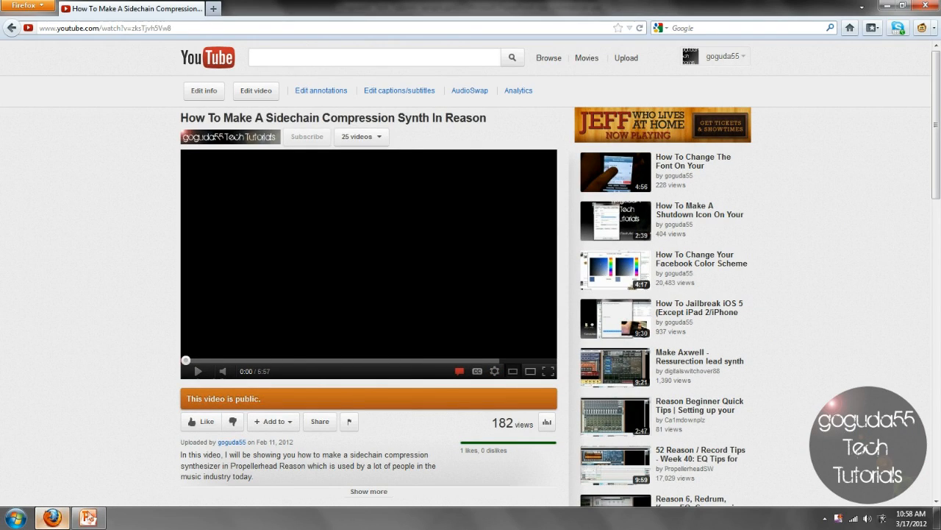
mouse_move(381, 341)
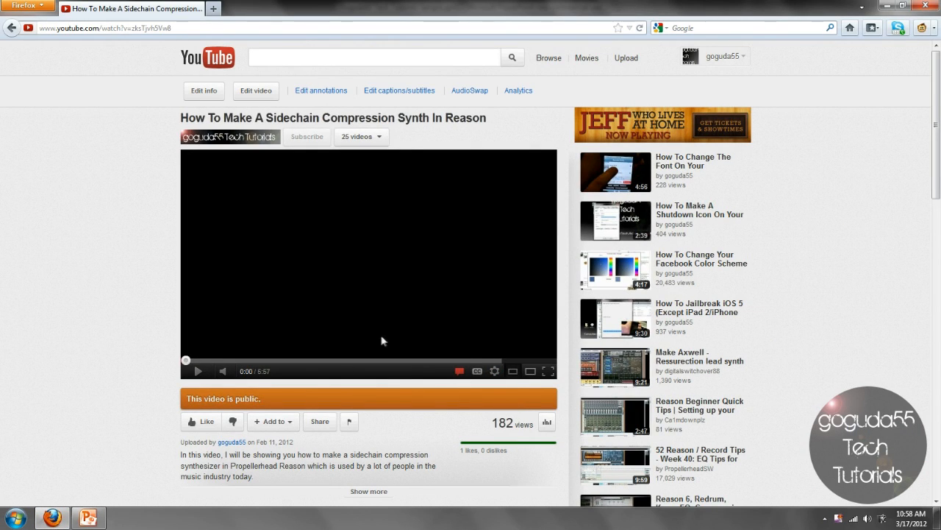
mouse_move(139, 344)
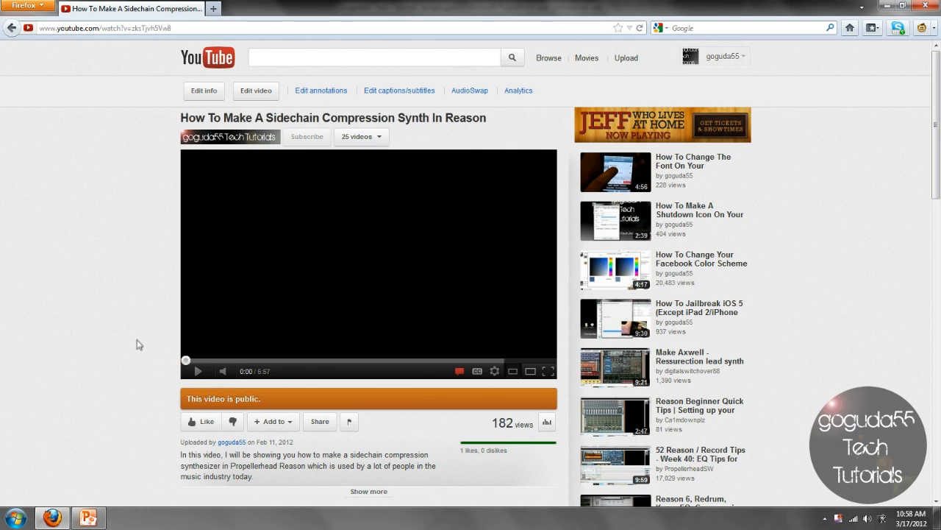
mouse_move(178, 409)
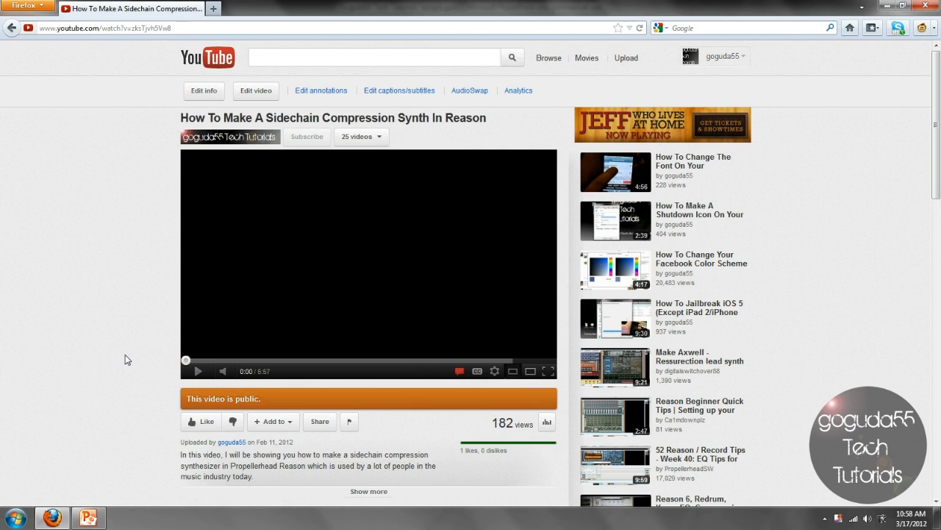
mouse_move(123, 348)
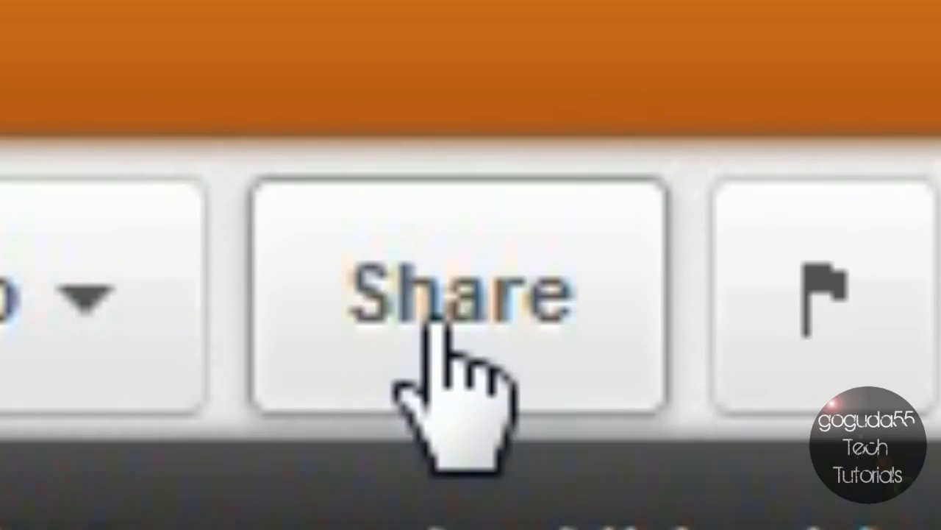
Show the video's embed code and choose the 1280 × 720 player size
left_click(456, 294)
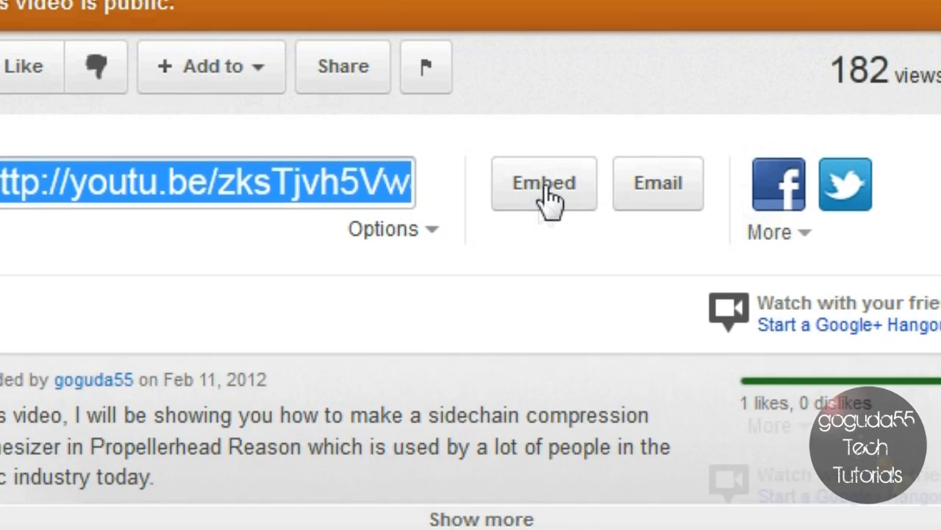
left_click(544, 183)
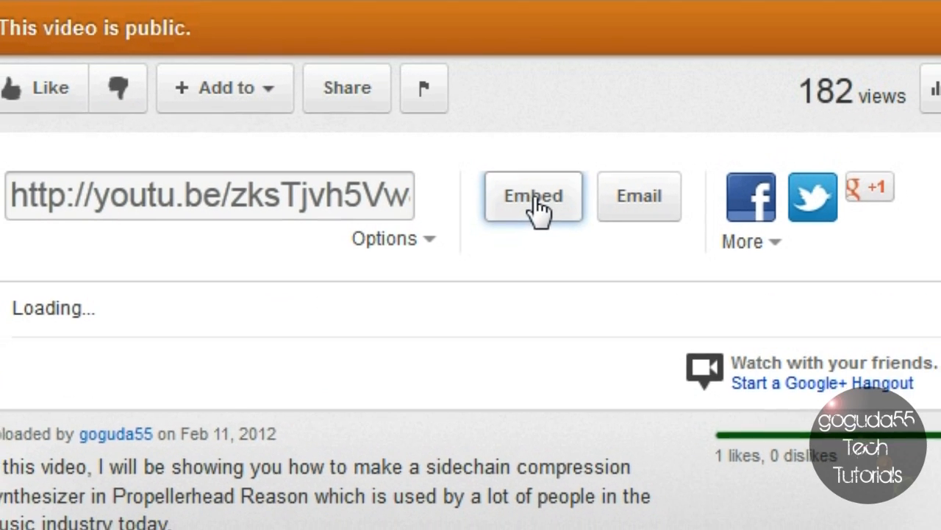
left_click(532, 195)
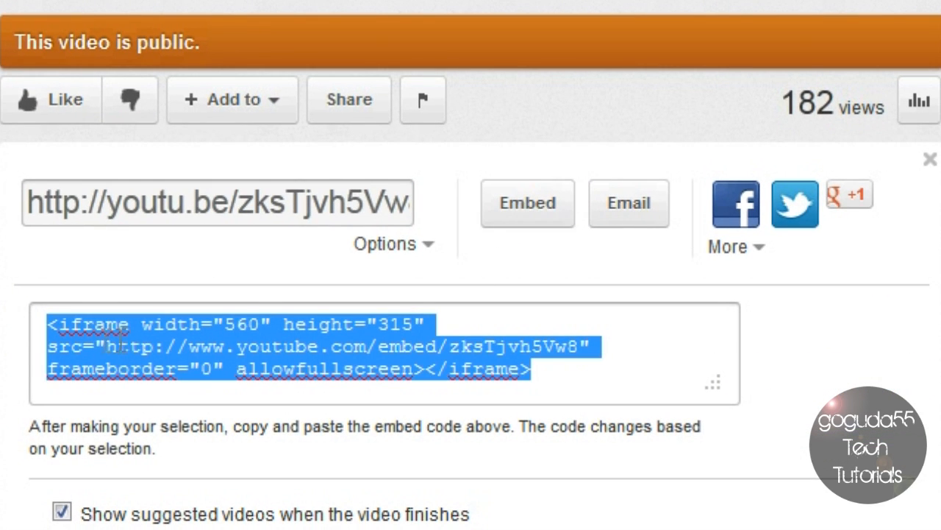
scroll("down", 3)
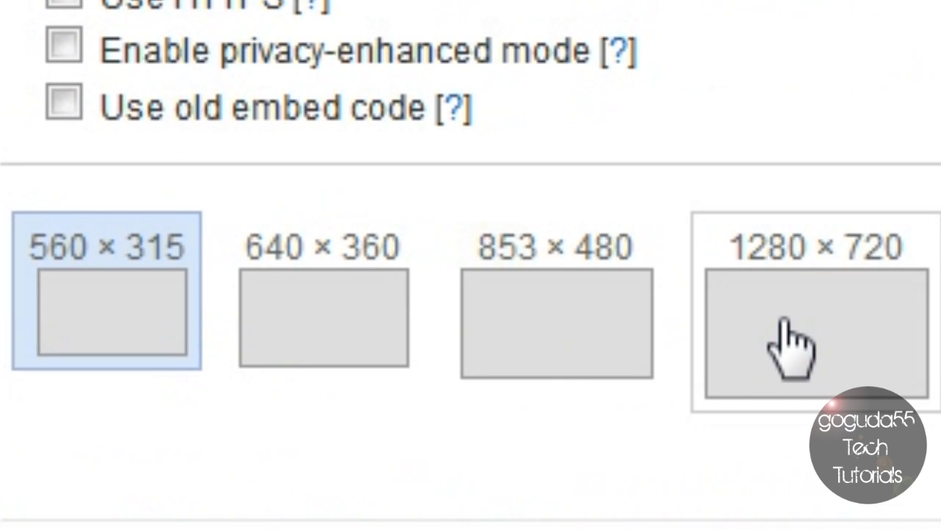
left_click(815, 335)
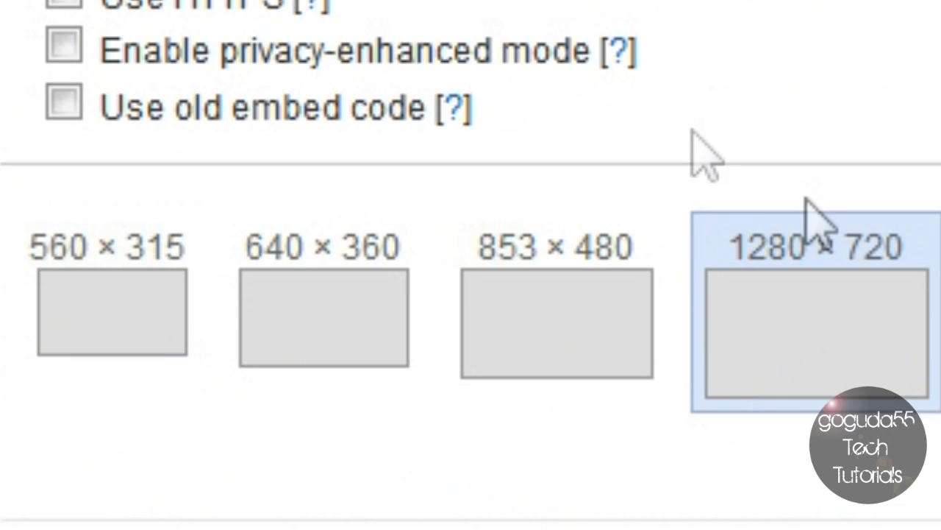
scroll("down", 3)
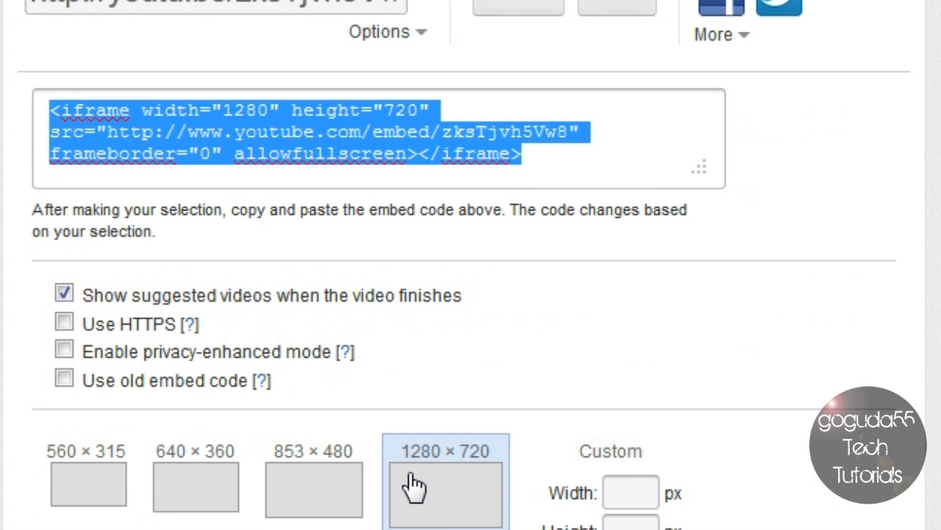
mouse_move(405, 475)
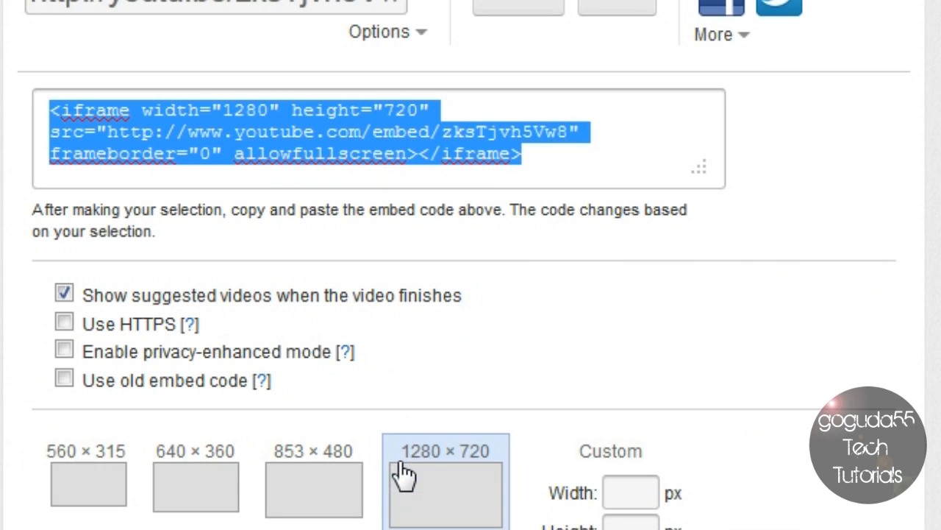
mouse_move(357, 445)
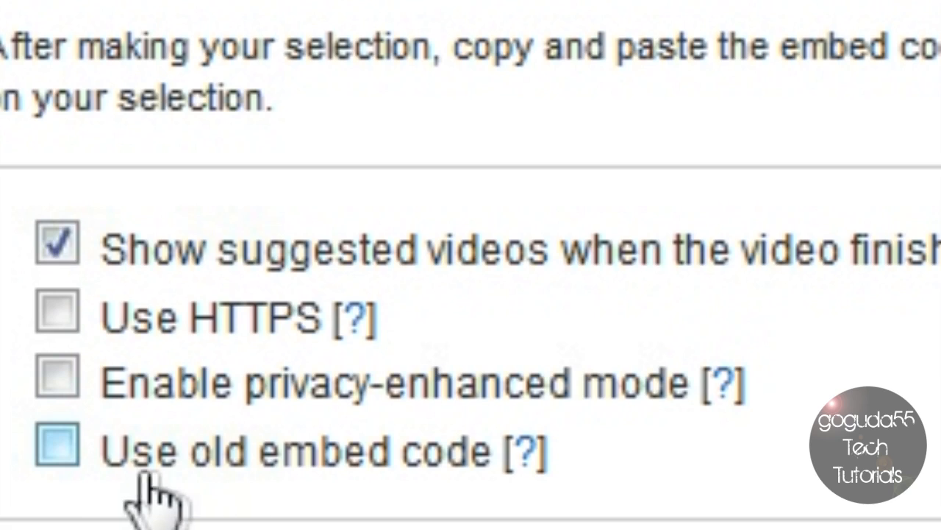
Turn on 'Use old embed code' to get the object-style embed code
left_click(56, 445)
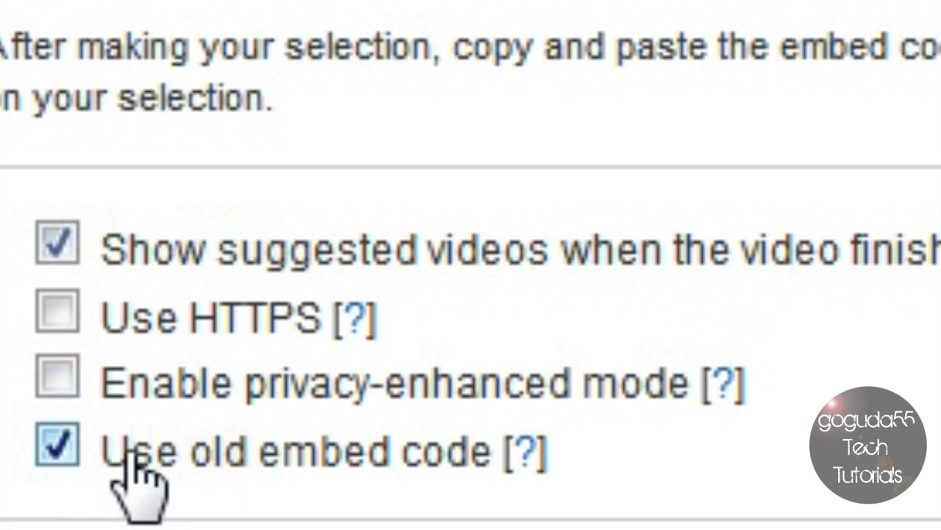
left_click(57, 375)
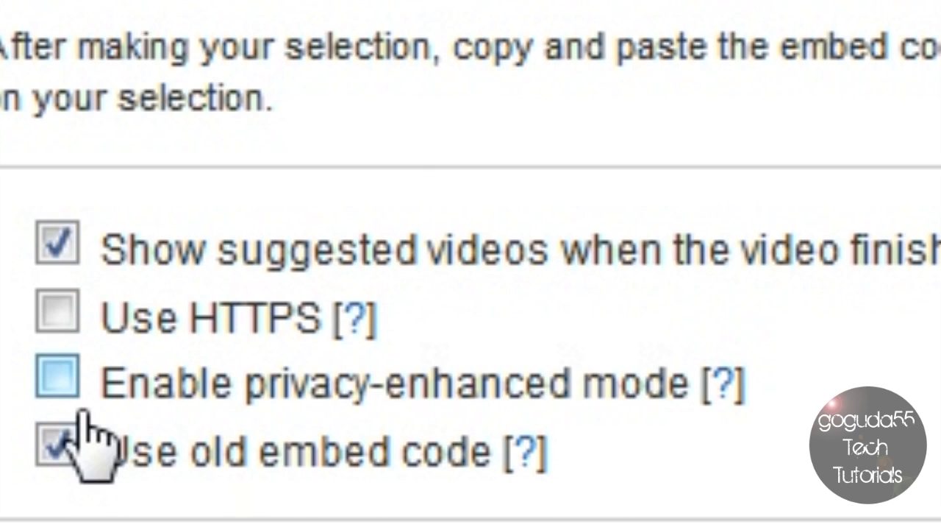
left_click(55, 450)
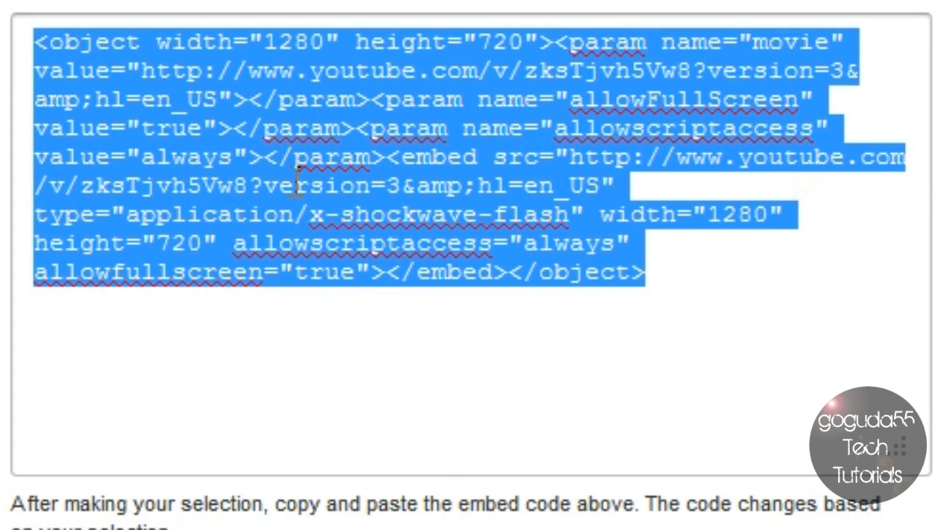
mouse_move(359, 320)
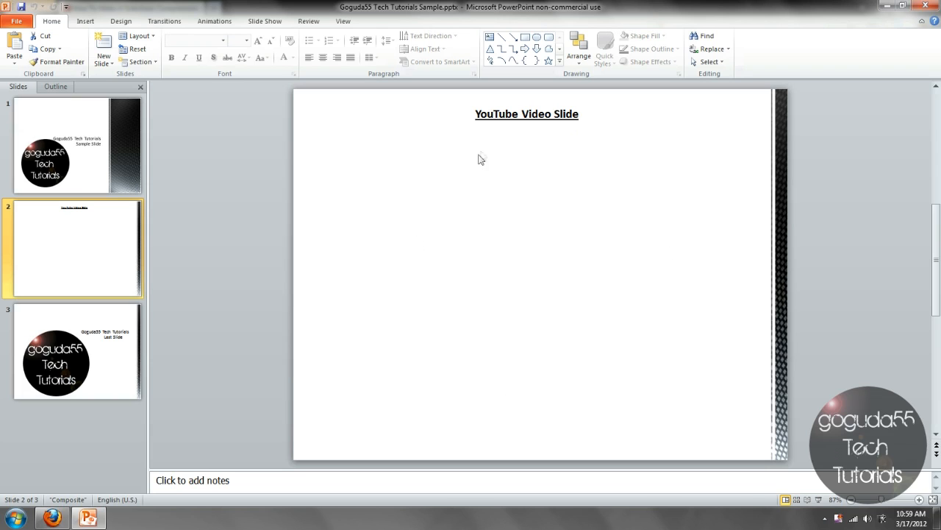
mouse_move(580, 188)
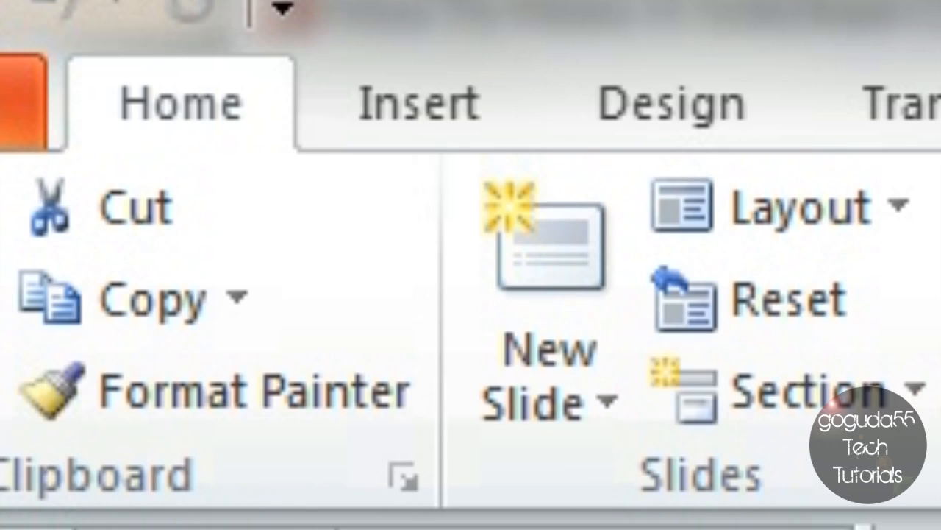
Paste the YouTube embed code into Video from Web Site and insert it
left_click(417, 103)
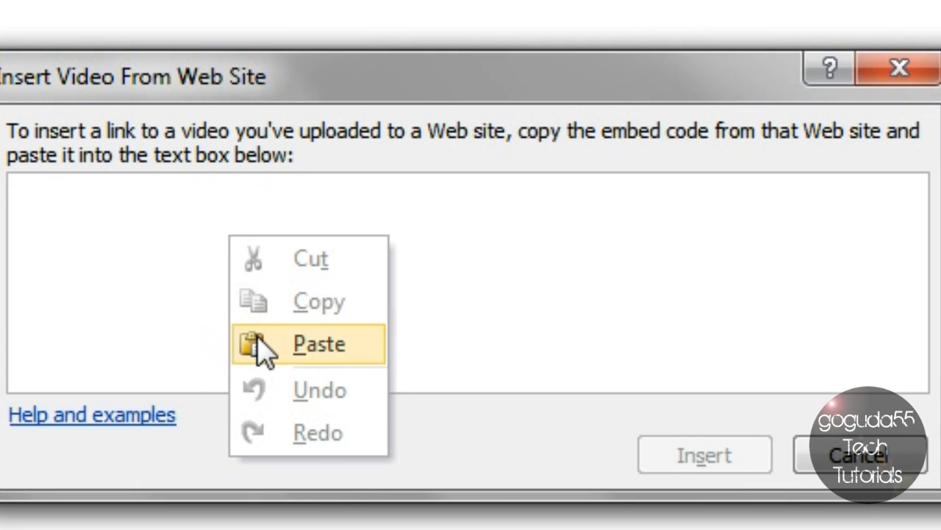
left_click(319, 343)
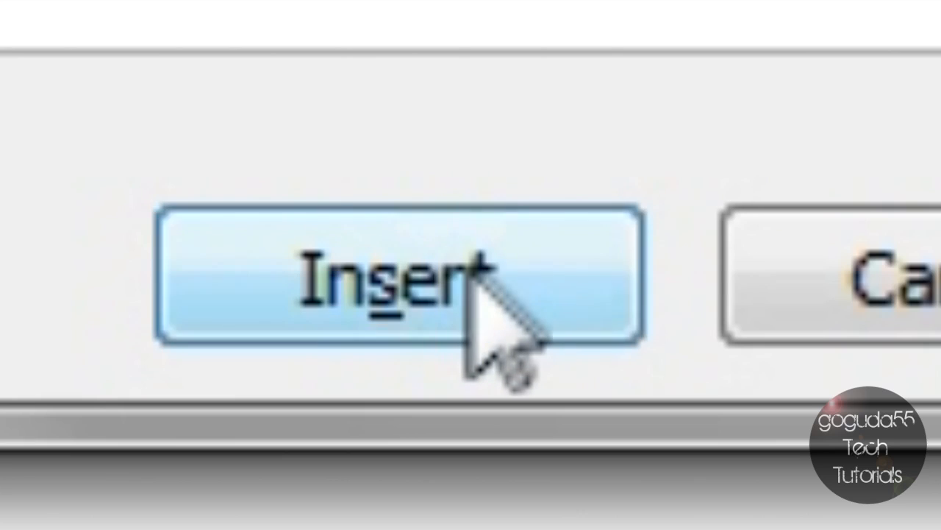
left_click(398, 278)
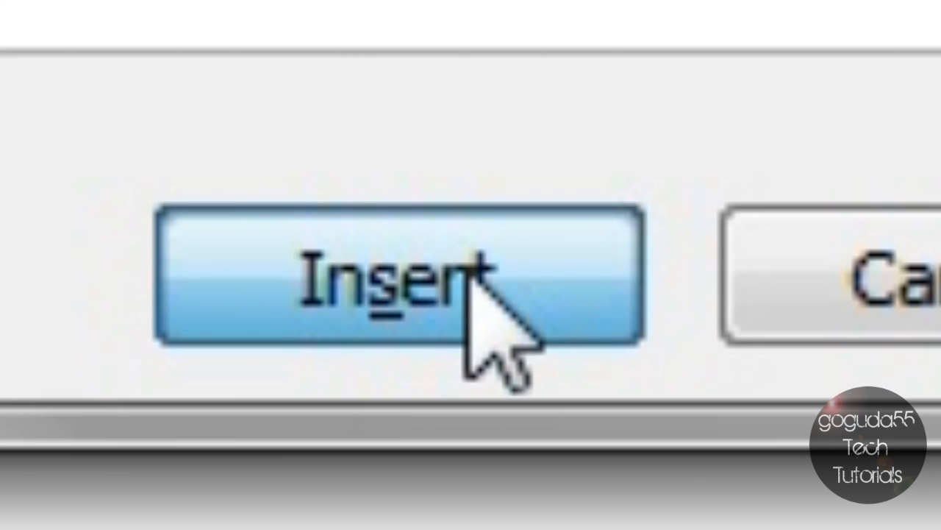
left_click(397, 276)
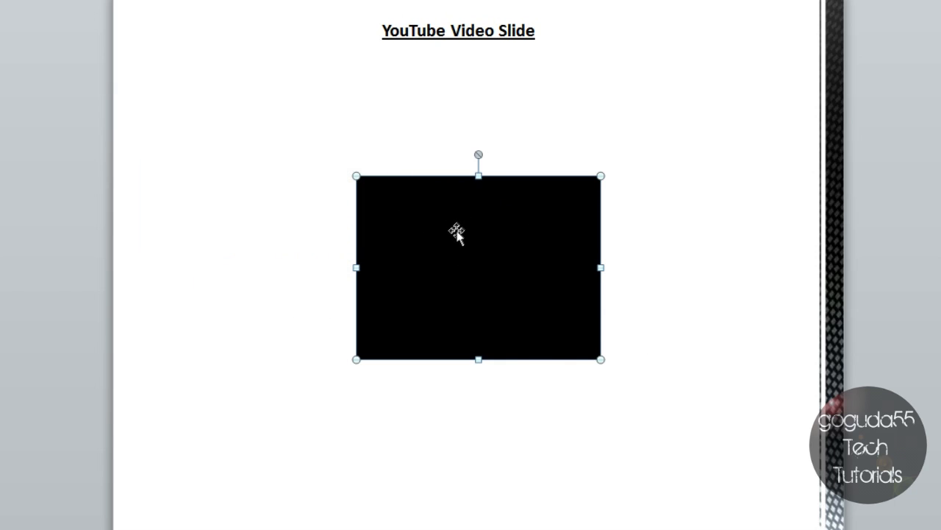
mouse_move(434, 251)
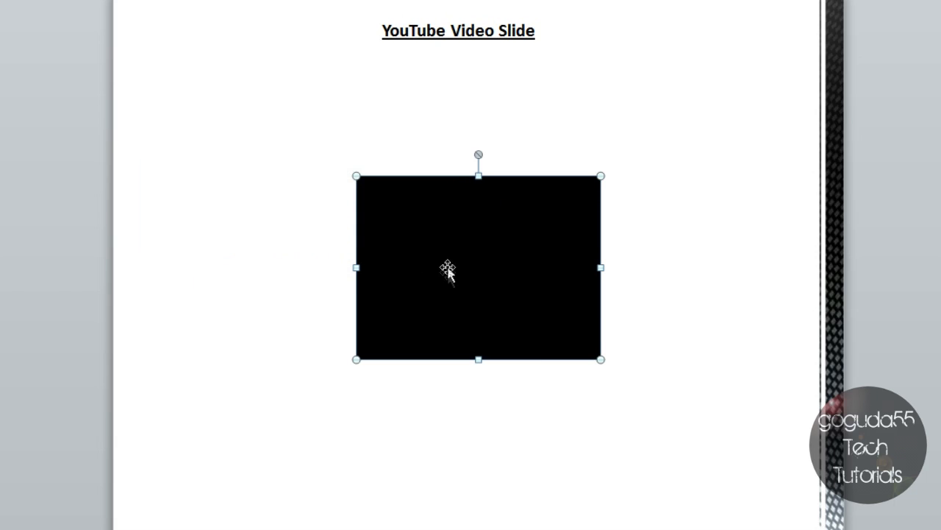
Drag the video frame's handles outward so it fills the slide below the title
left_click_drag(448, 267, 330, 199)
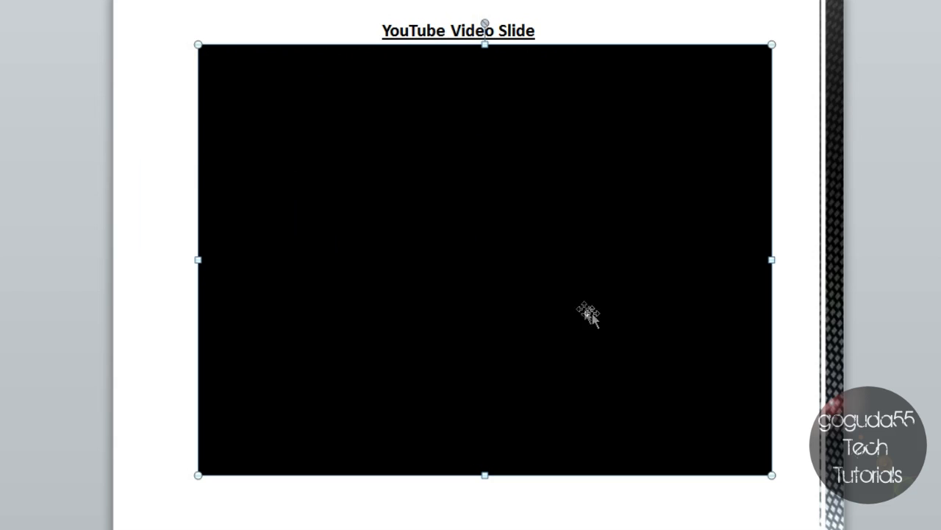
left_click_drag(589, 313, 551, 313)
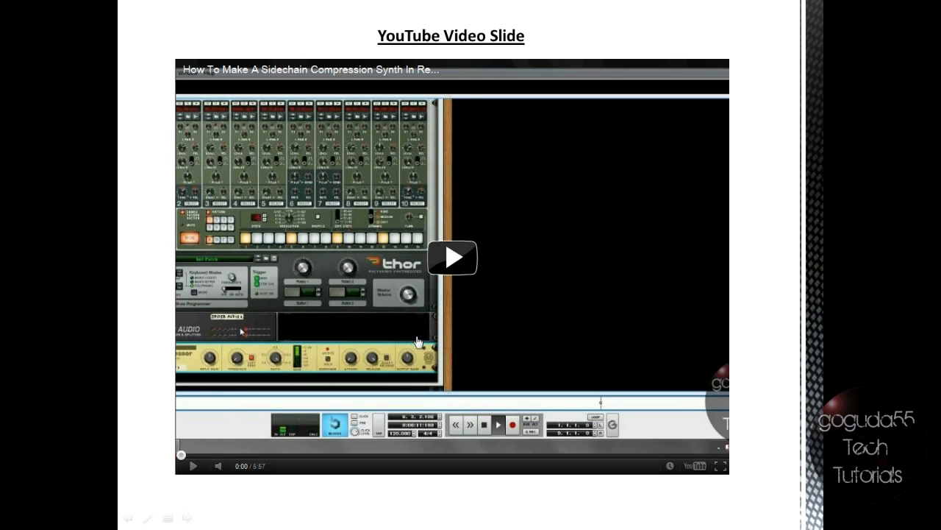
mouse_move(266, 320)
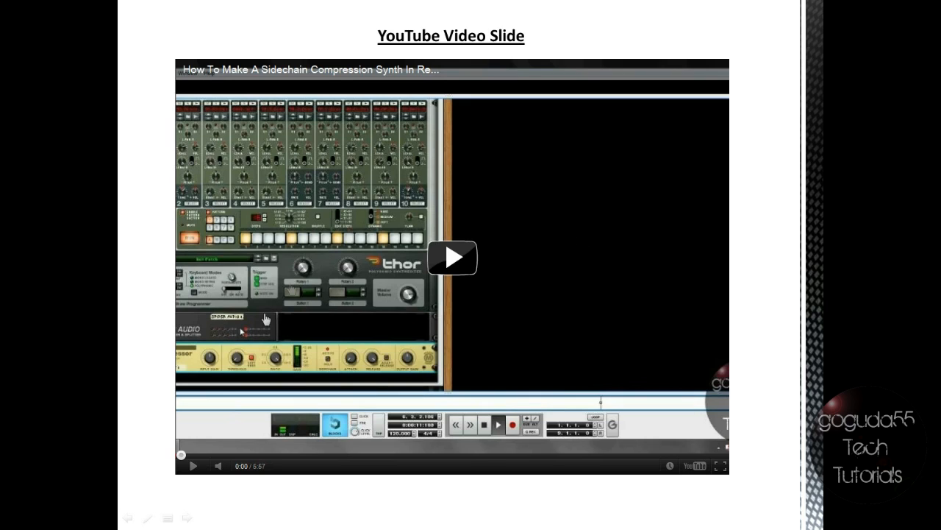
mouse_move(454, 170)
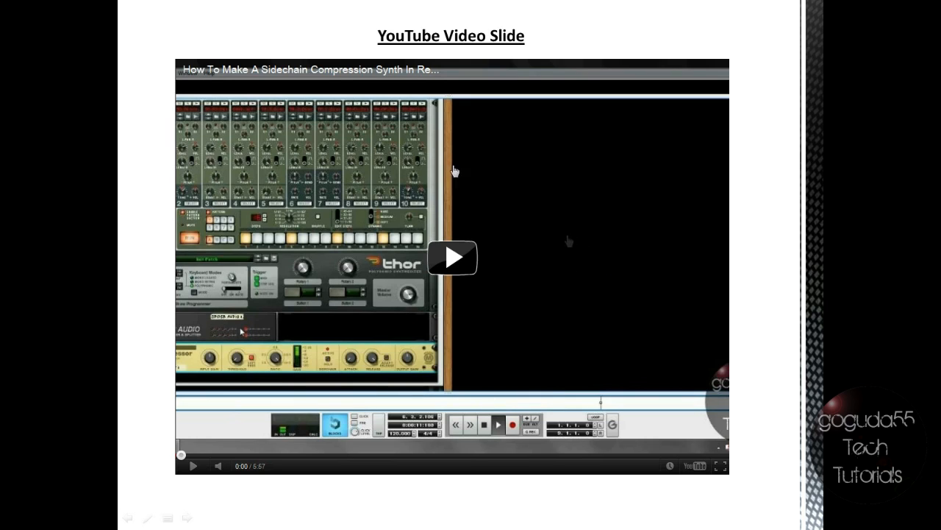
mouse_move(368, 487)
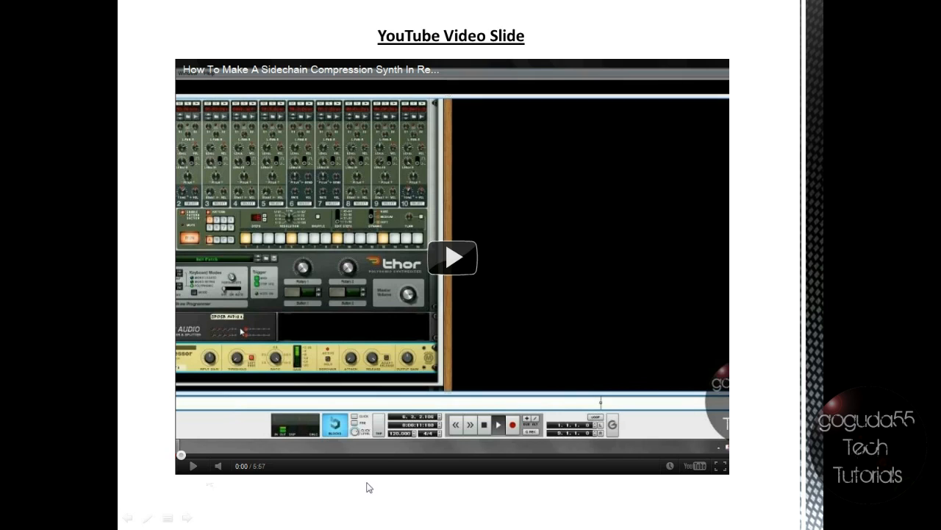
mouse_move(721, 467)
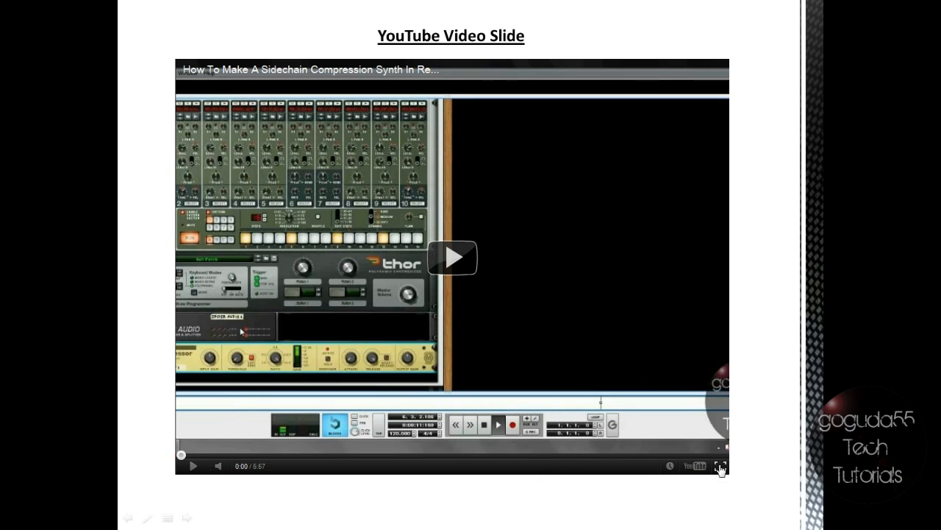
mouse_move(441, 257)
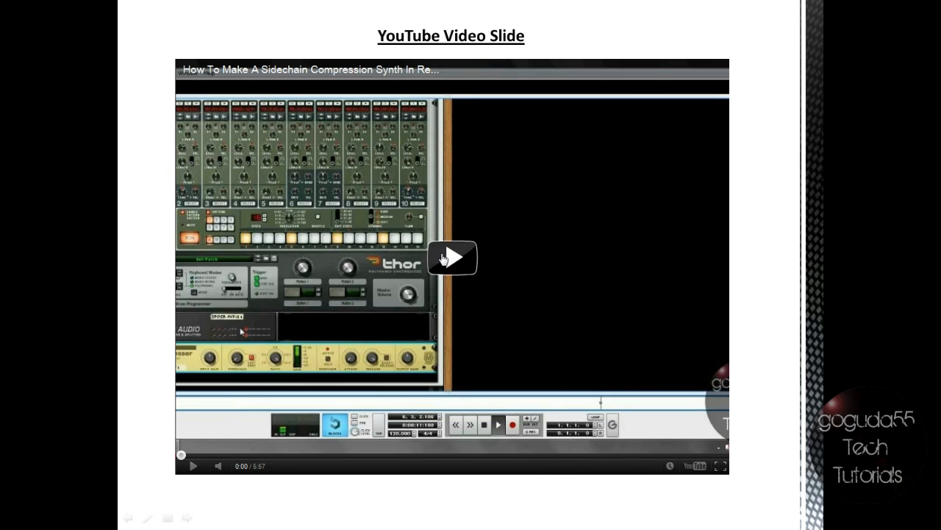
Start playback of the embedded YouTube video in the slide show
left_click(452, 257)
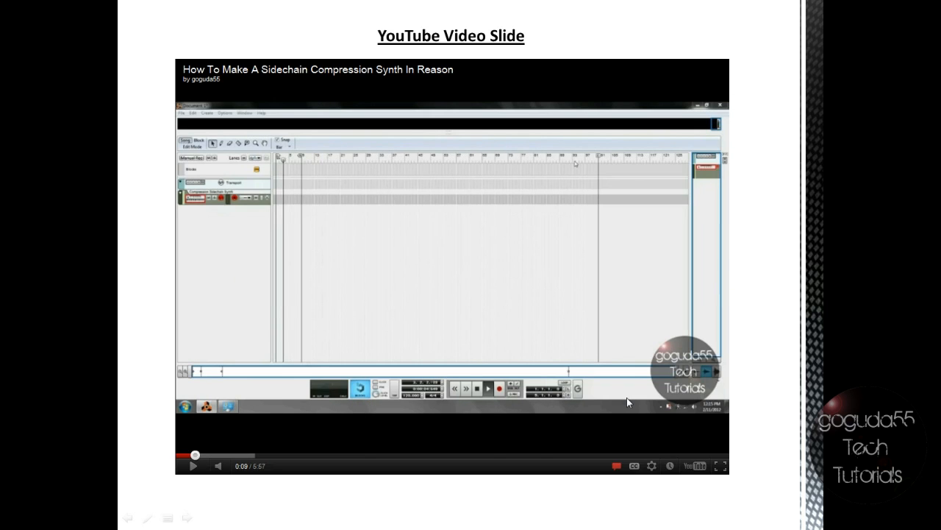
mouse_move(750, 467)
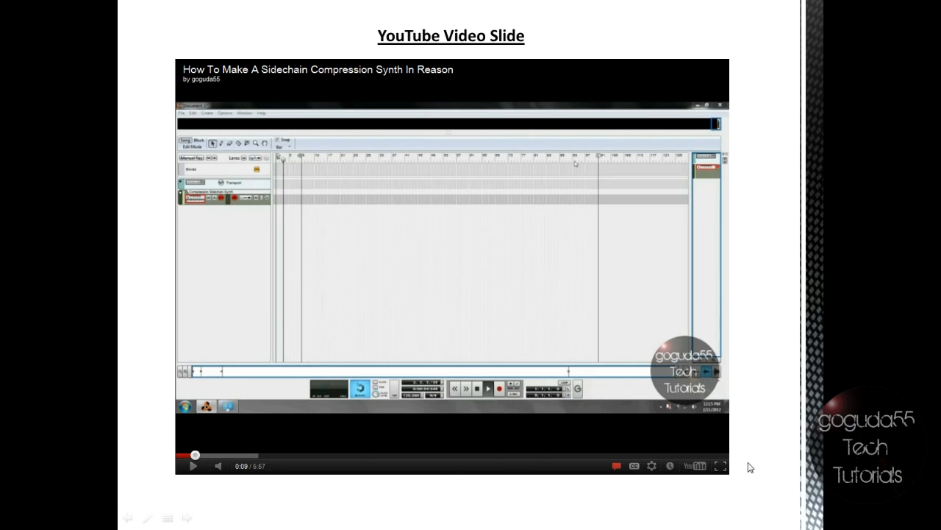